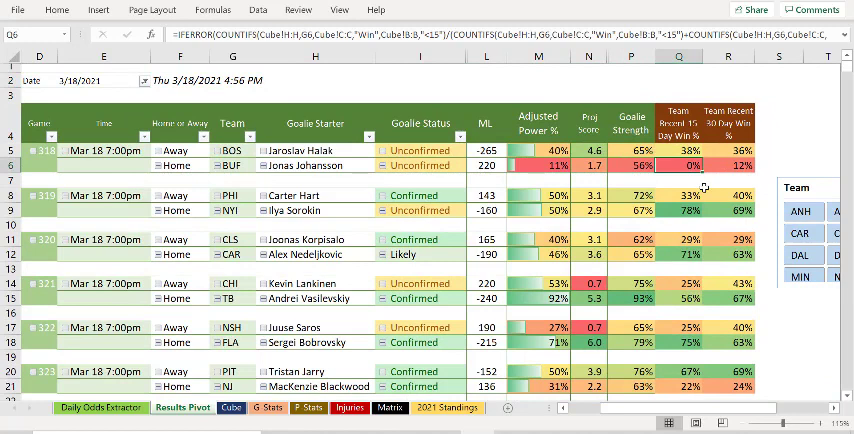
Review Buffalo's power percentage, NYI's goalie Ilya Sorokin and projected score, and Carolina's -190 money line
click(728, 168)
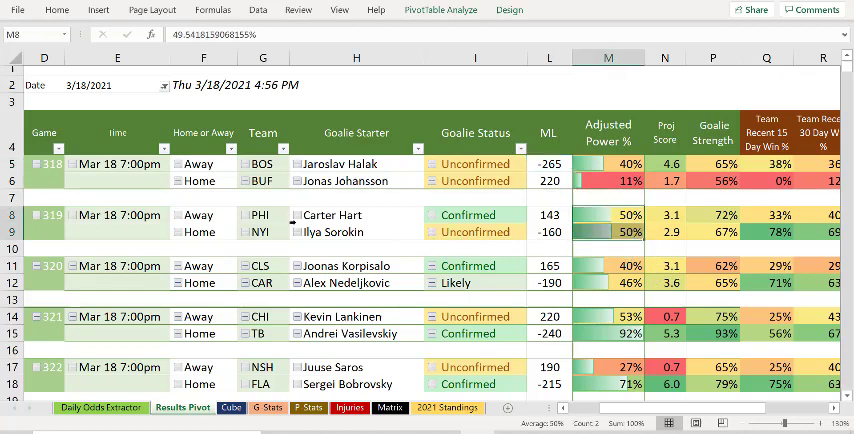
mouse_move(504, 232)
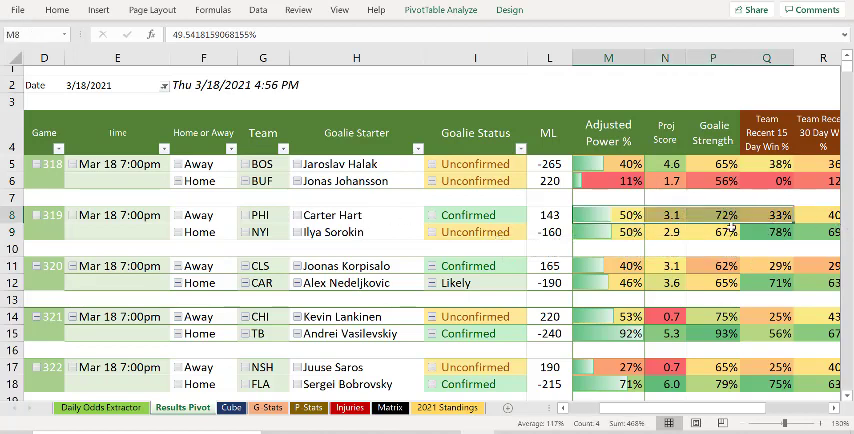
click(608, 232)
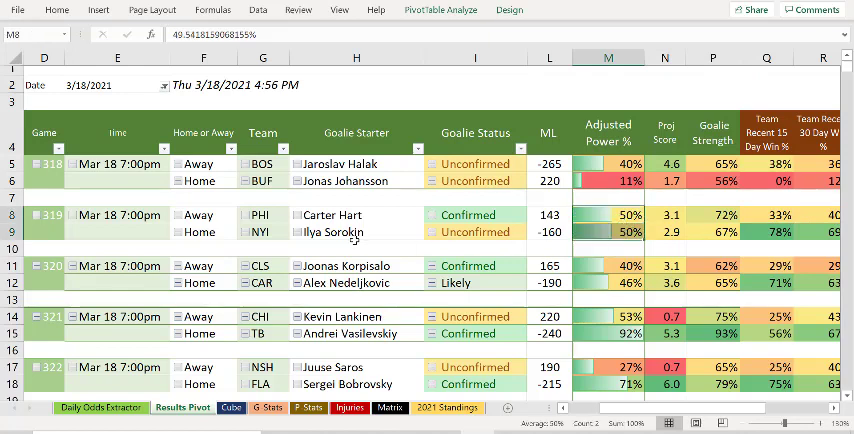
click(356, 232)
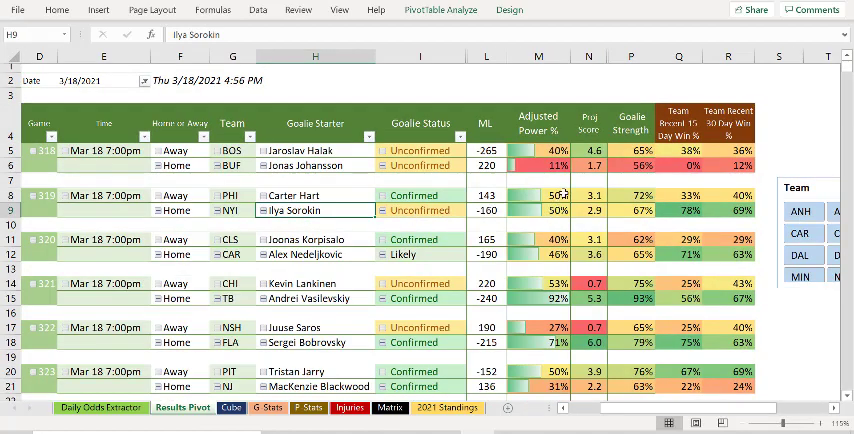
click(588, 210)
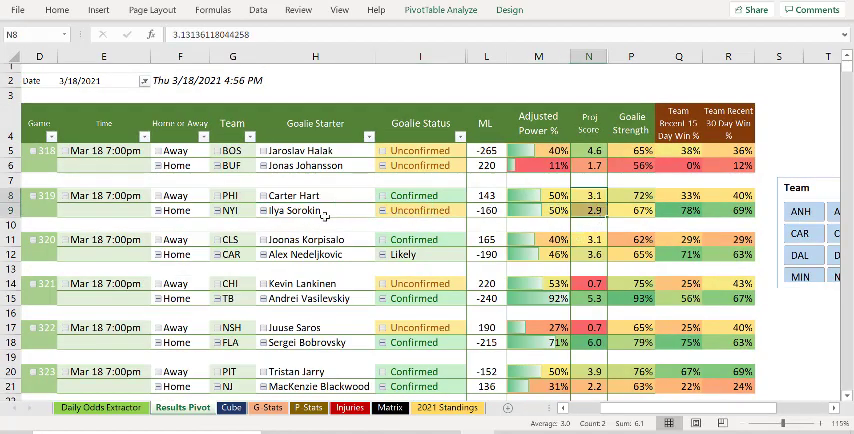
click(316, 208)
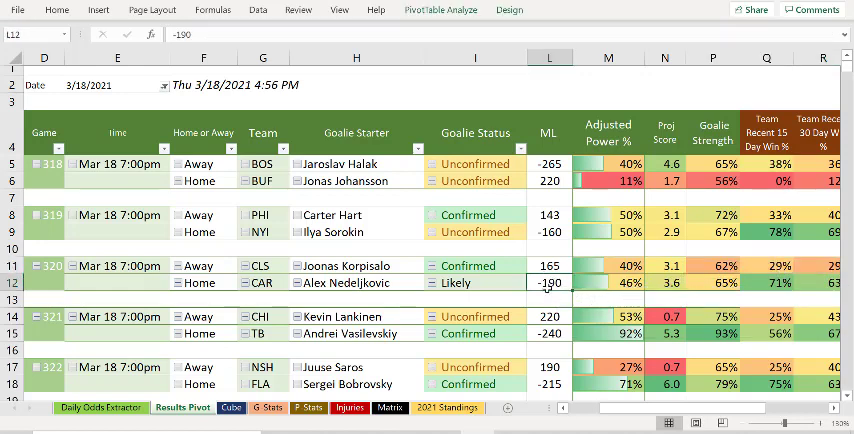
Check Carolina goalie Alex Nedeljkovic, then move to the game data sheet
click(356, 280)
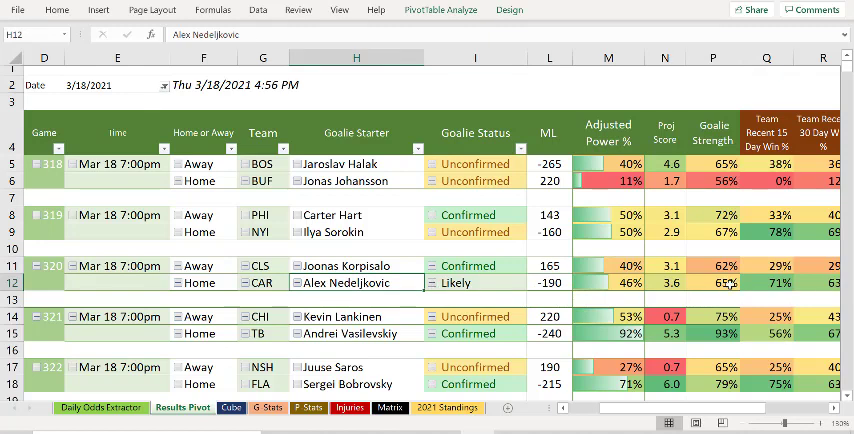
click(712, 282)
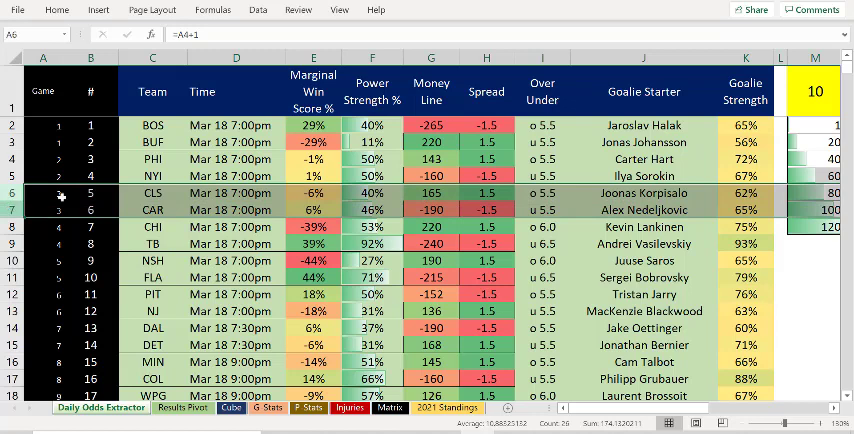
mouse_move(544, 192)
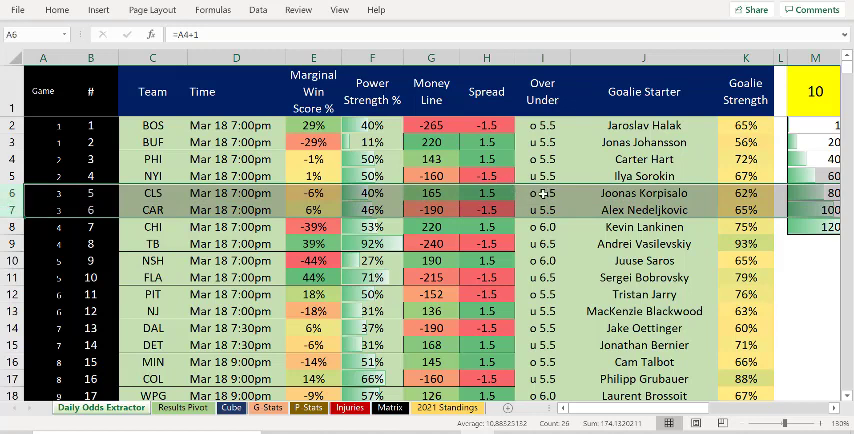
Inspect the over/under VLOOKUP formula and return to the Results Pivot sheet
click(542, 184)
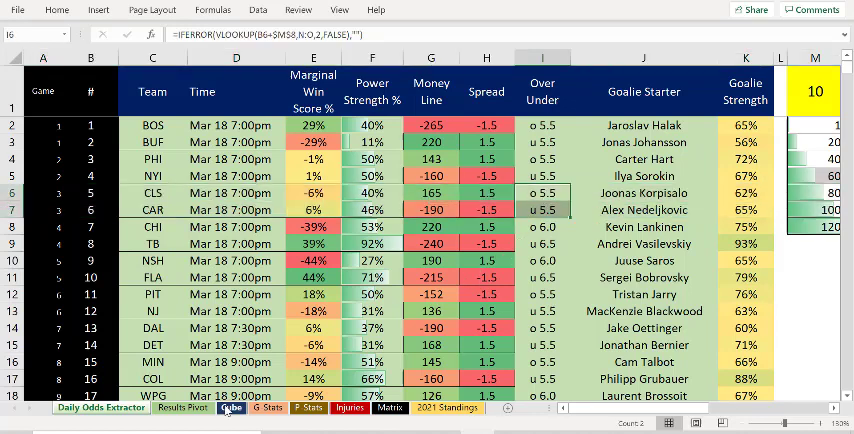
click(182, 408)
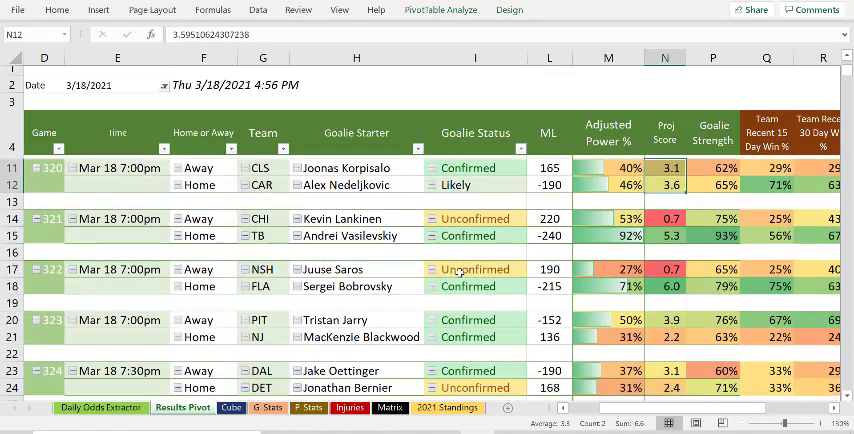
scroll(down, 3)
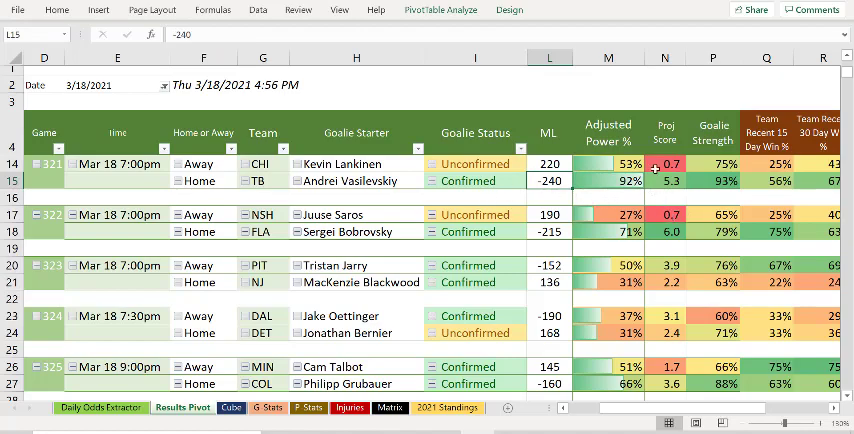
scroll(down, 3)
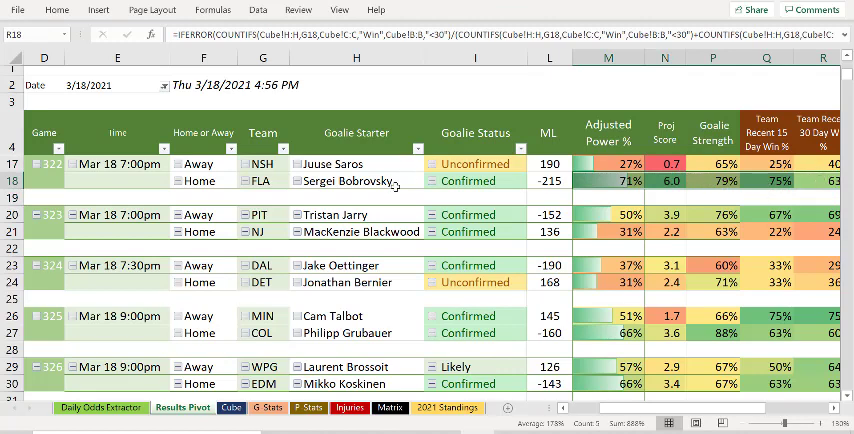
click(356, 180)
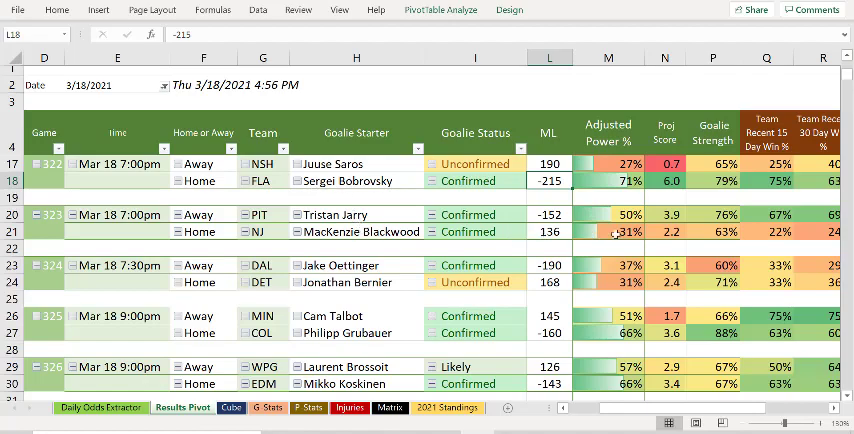
scroll(down, 3)
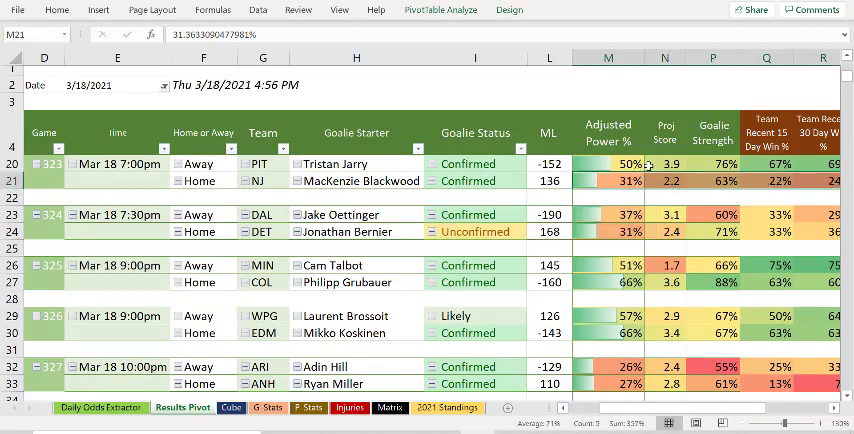
click(548, 164)
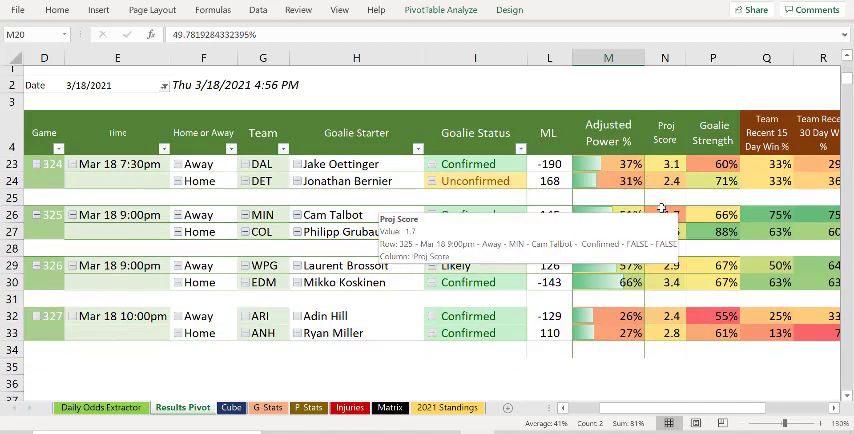
click(664, 164)
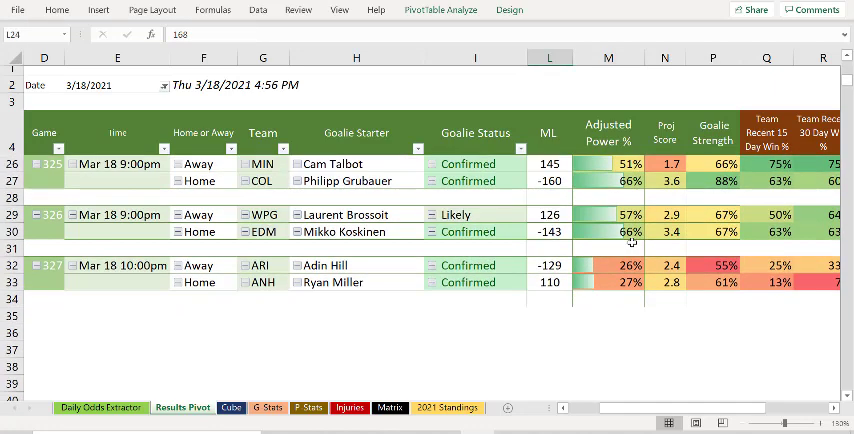
mouse_move(608, 214)
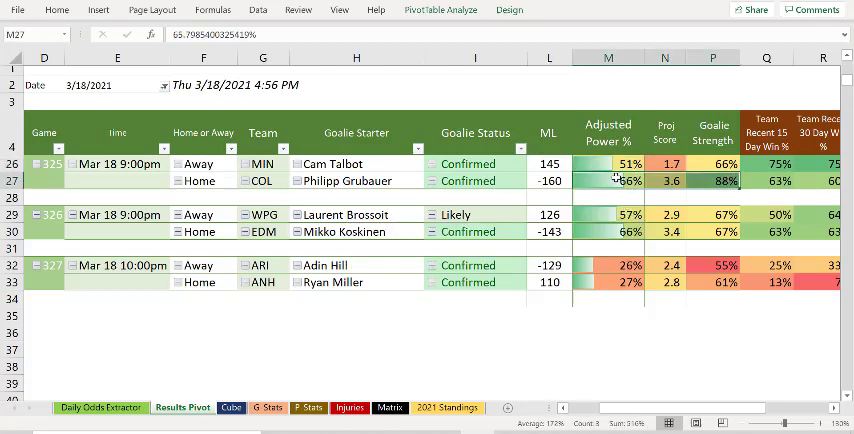
click(548, 164)
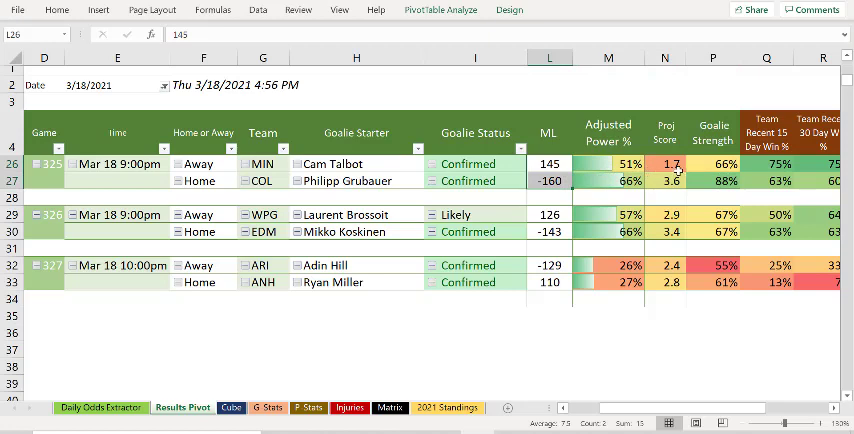
click(664, 180)
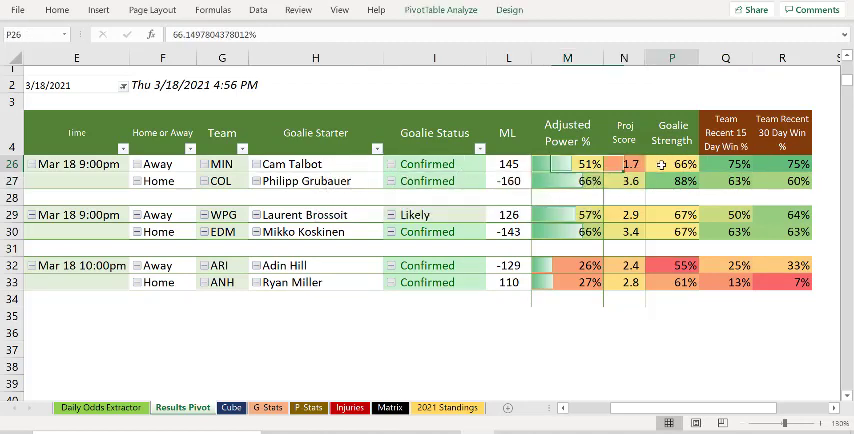
click(290, 164)
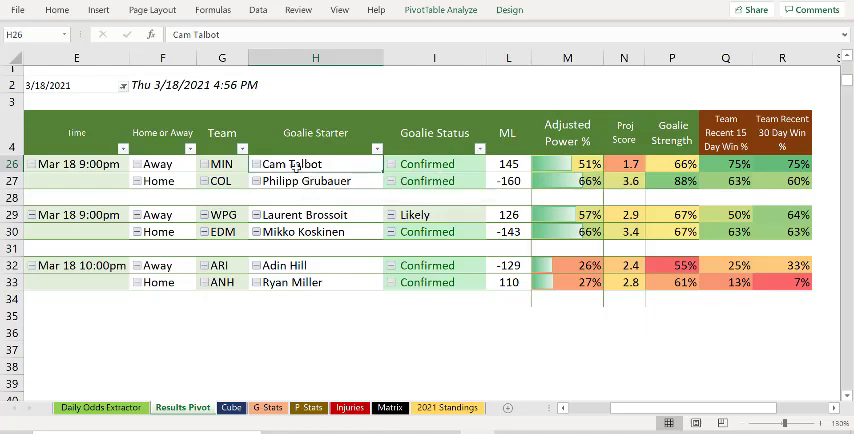
click(230, 408)
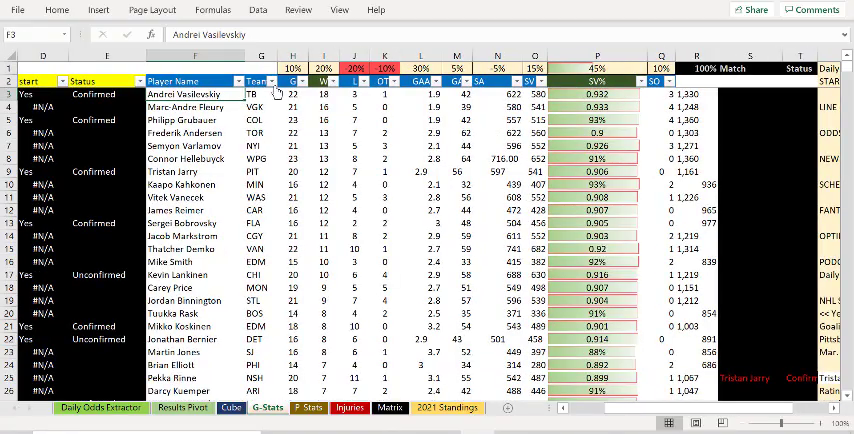
scroll(down, 3)
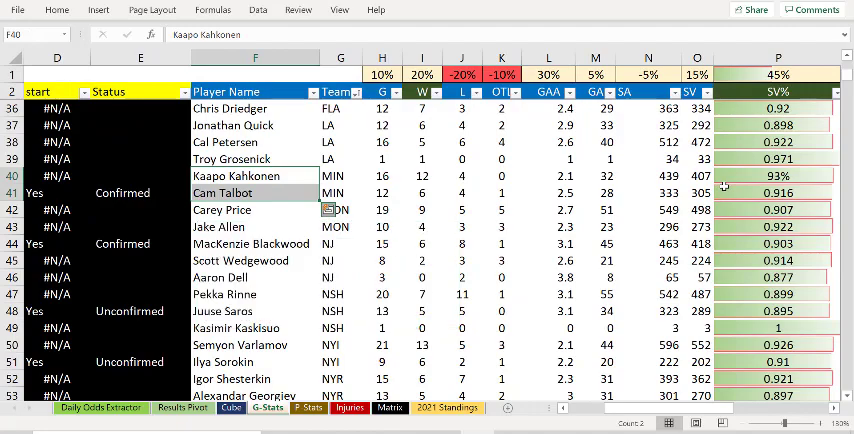
scroll(down, 3)
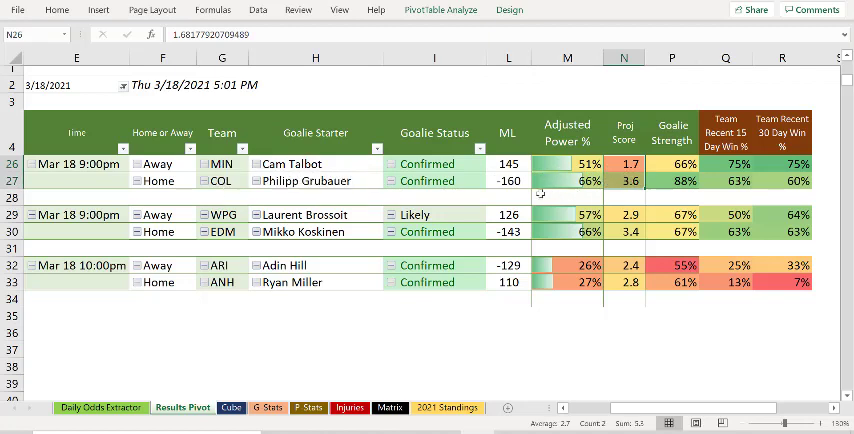
mouse_move(668, 172)
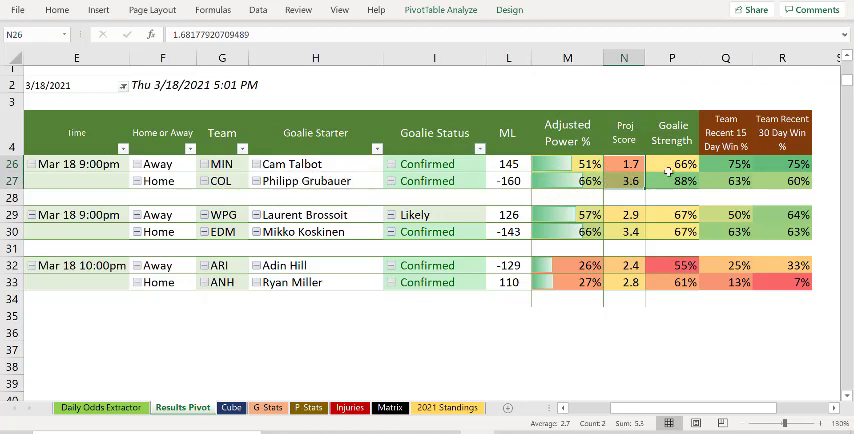
Review Edmonton's goalie Mikko Koskinen and -143 money line, and Anaheim's projected score and goalie Ryan Miller
click(724, 164)
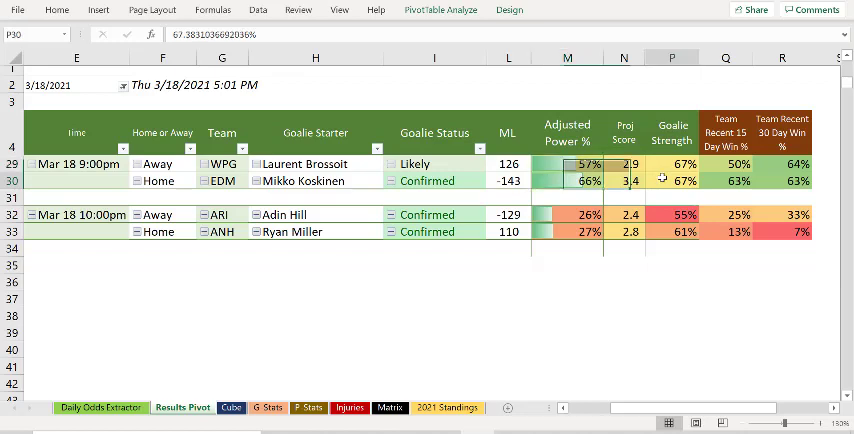
click(316, 180)
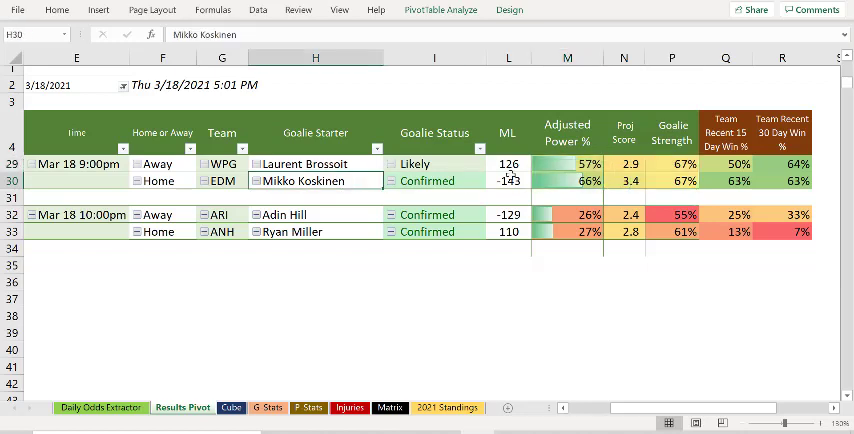
click(508, 180)
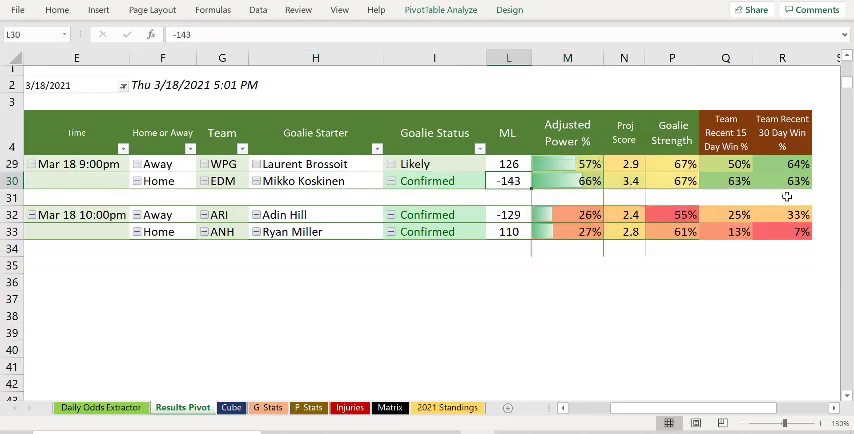
click(784, 164)
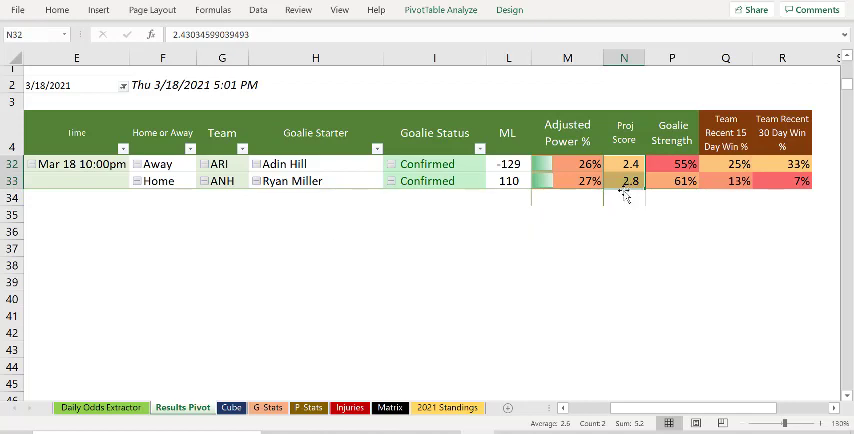
mouse_move(700, 170)
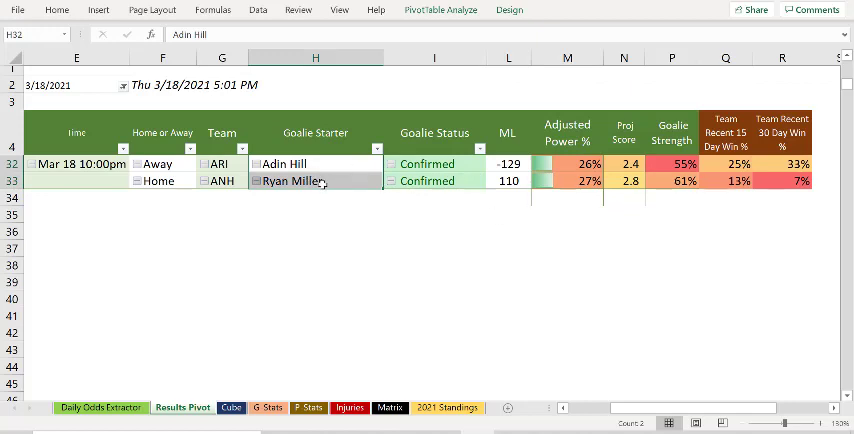
click(316, 180)
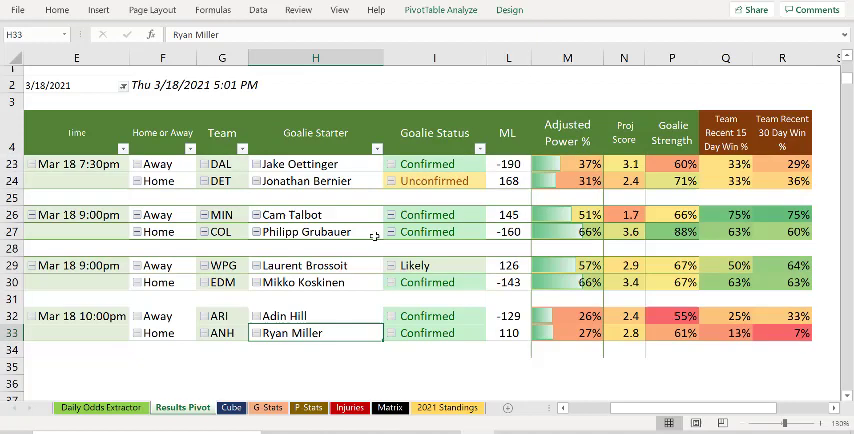
mouse_move(642, 308)
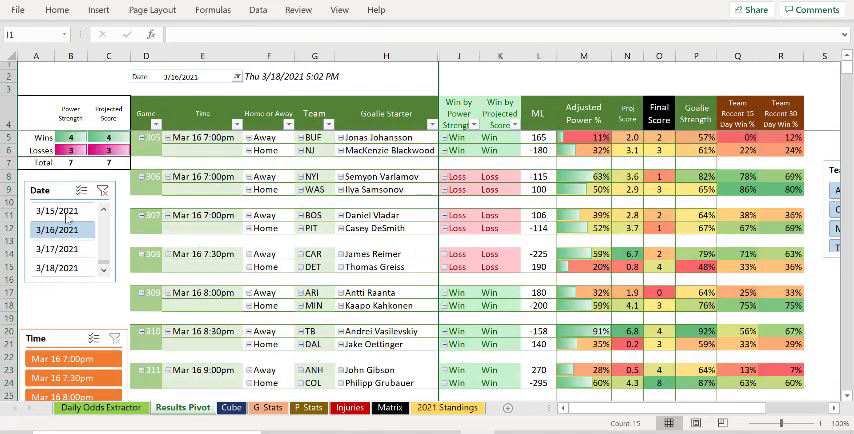
Select 3/15/2021 in the Date slicer and check the Nashville entry for March 15
click(64, 212)
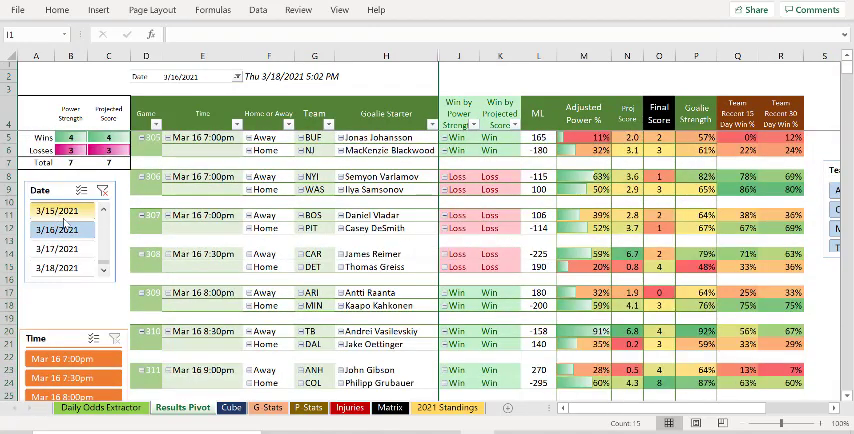
click(64, 216)
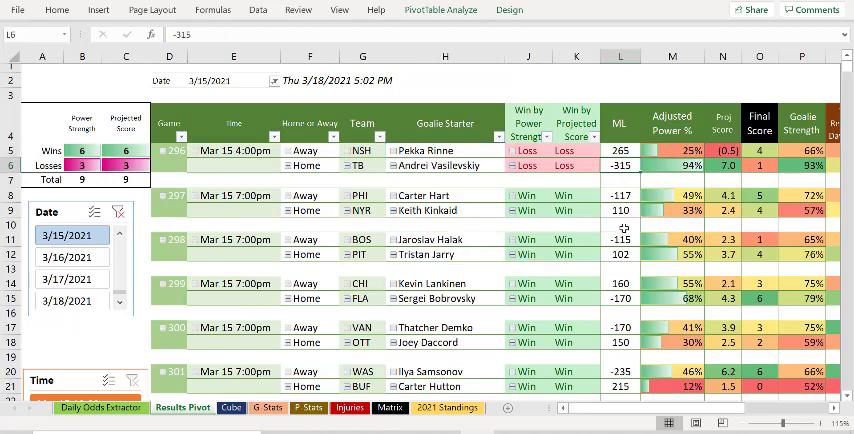
mouse_move(428, 166)
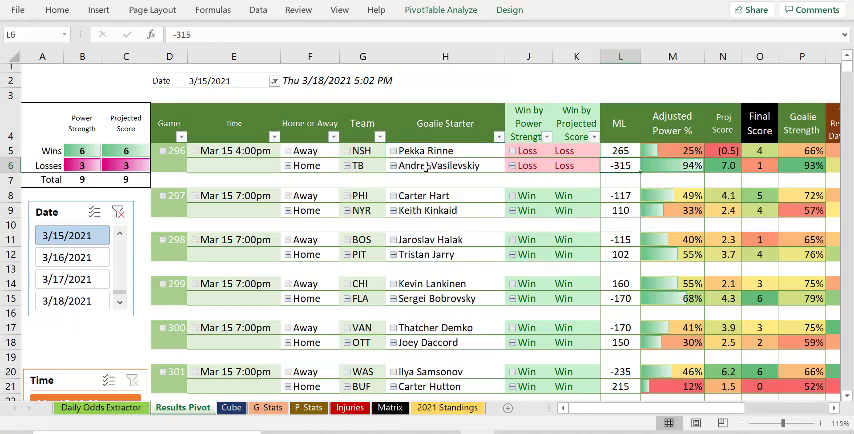
click(364, 150)
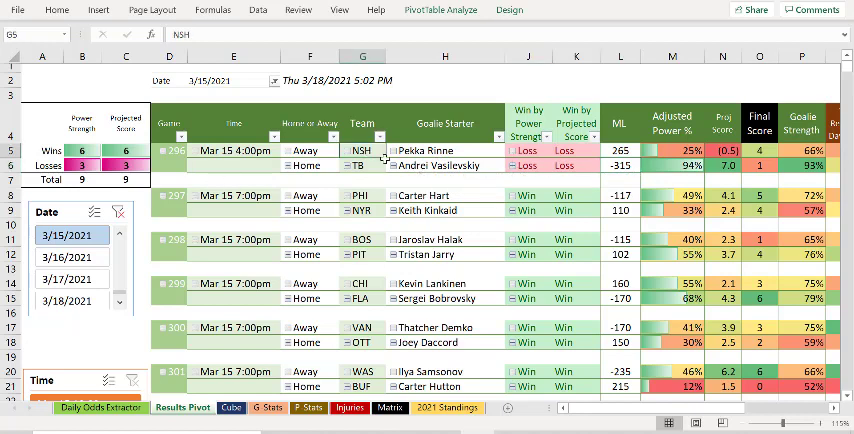